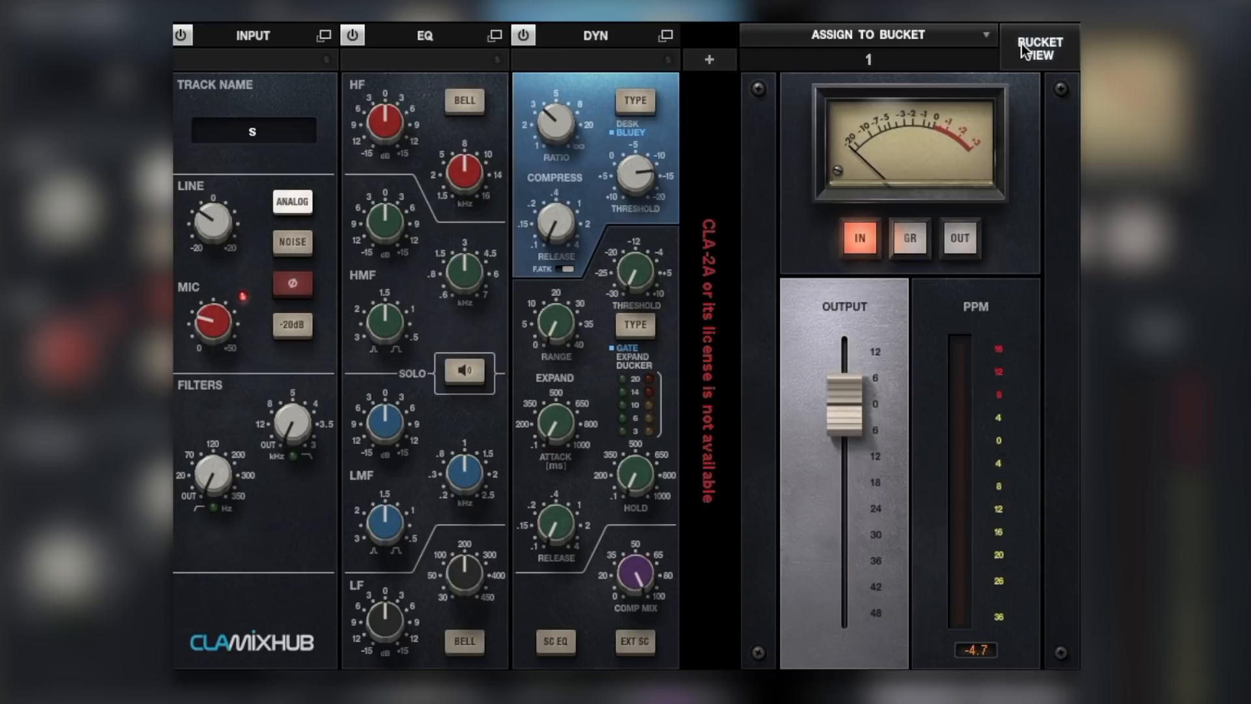
Switch to bucket view, check the empty bucket 3, then return to bucket 1's drum channels
{"action": "left_click", "coordinate": [1038, 47]}
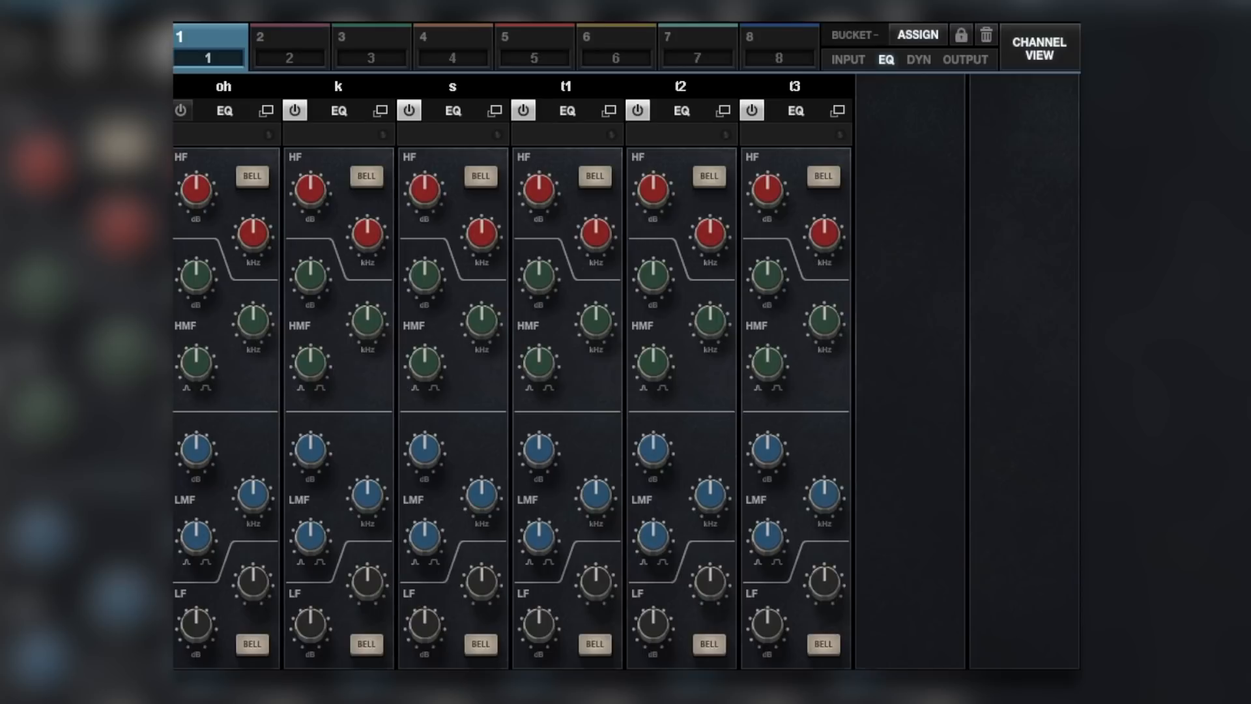
{"action": "mouse_move", "coordinate": [965, 252]}
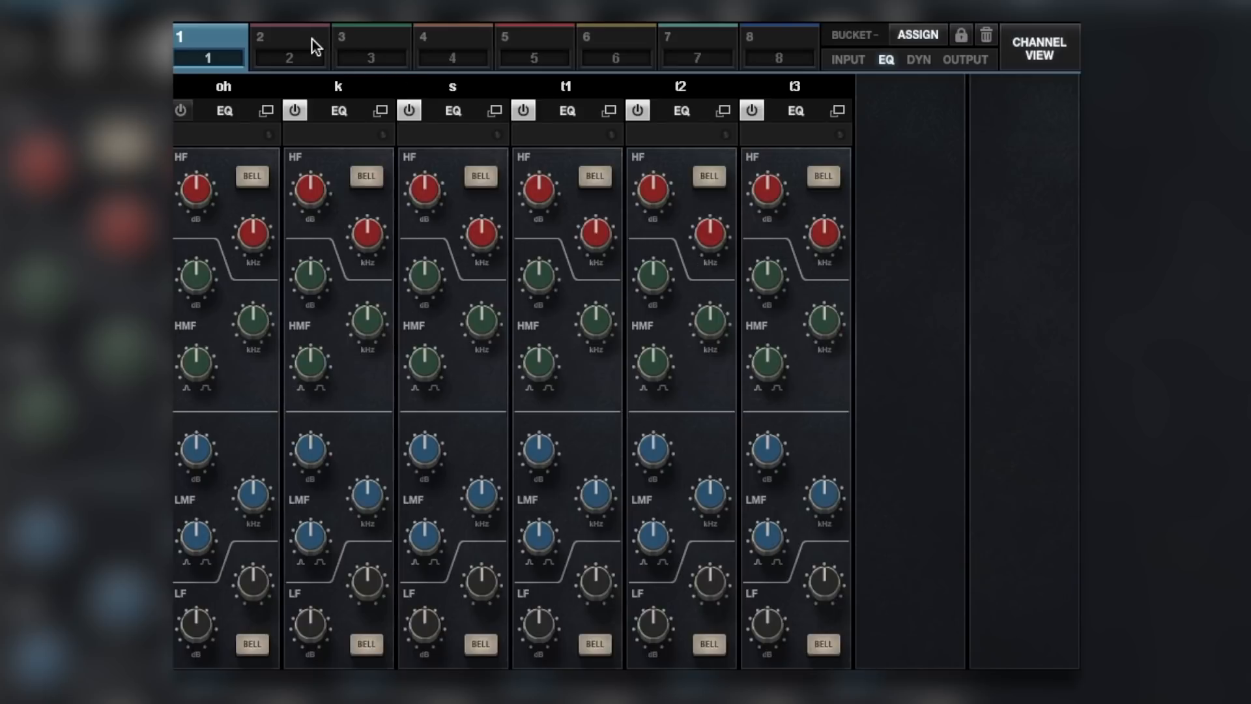
{"action": "left_click", "coordinate": [368, 57]}
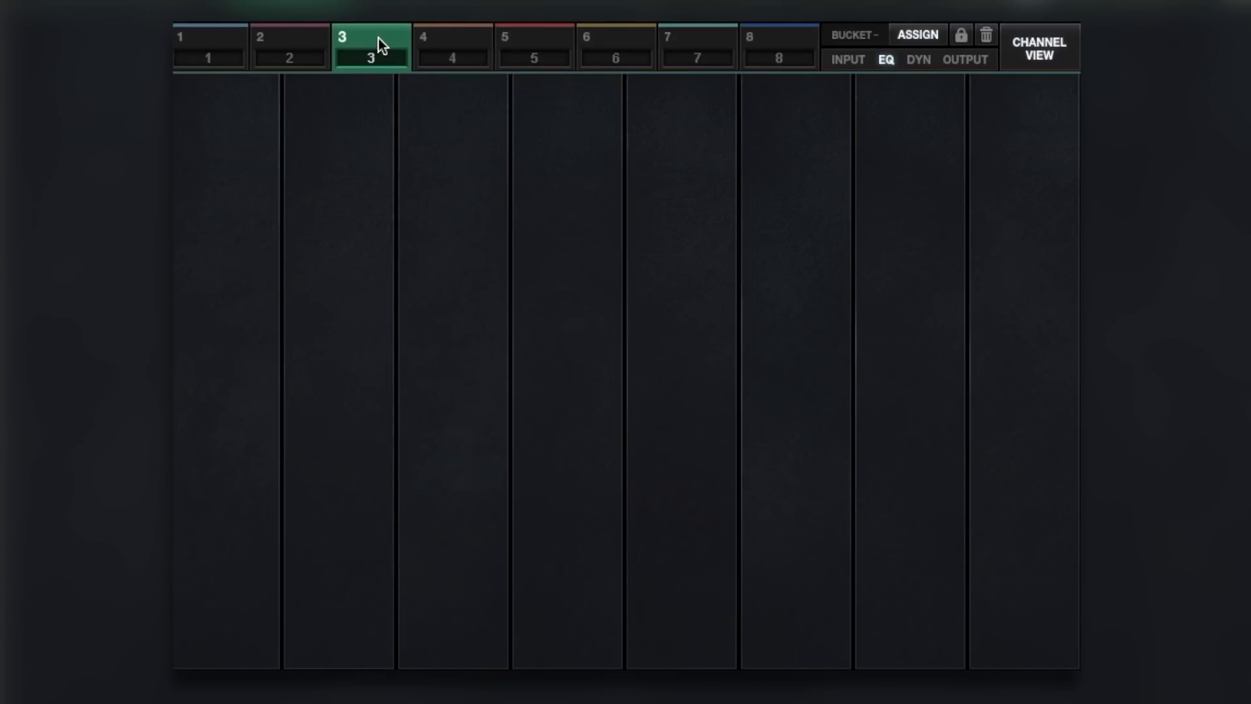
{"action": "left_click", "coordinate": [200, 49]}
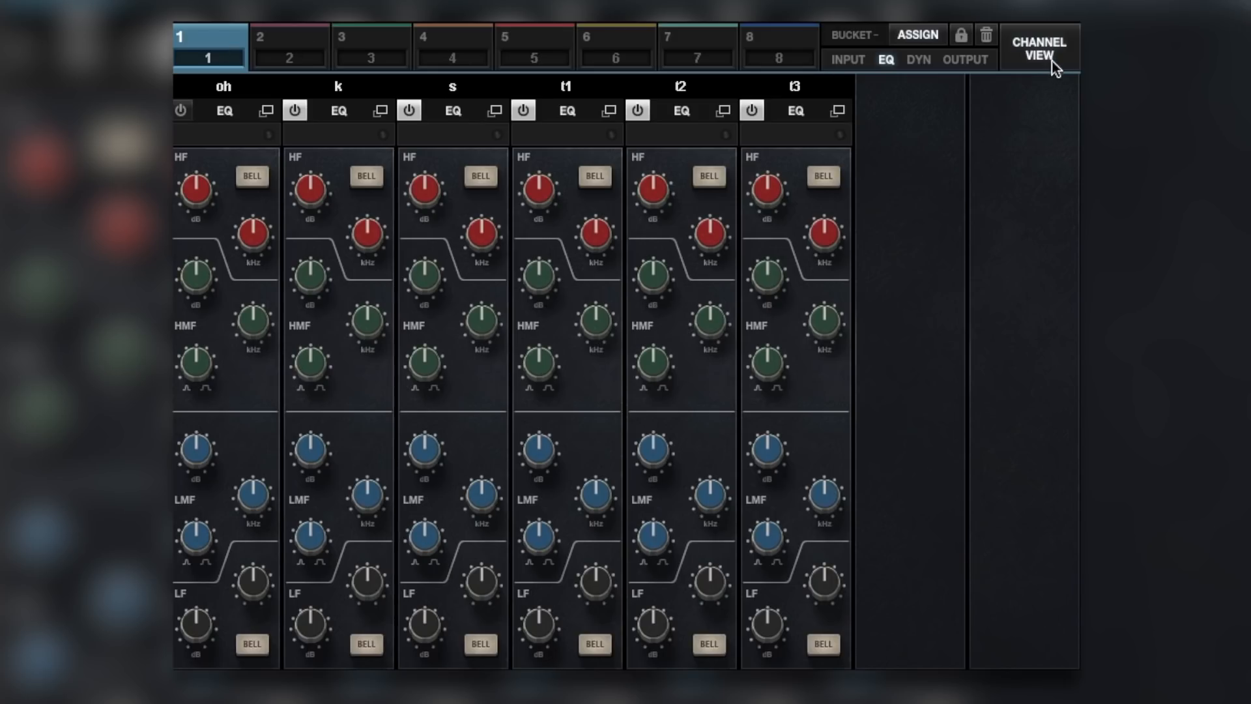
{"action": "left_click", "coordinate": [1039, 50]}
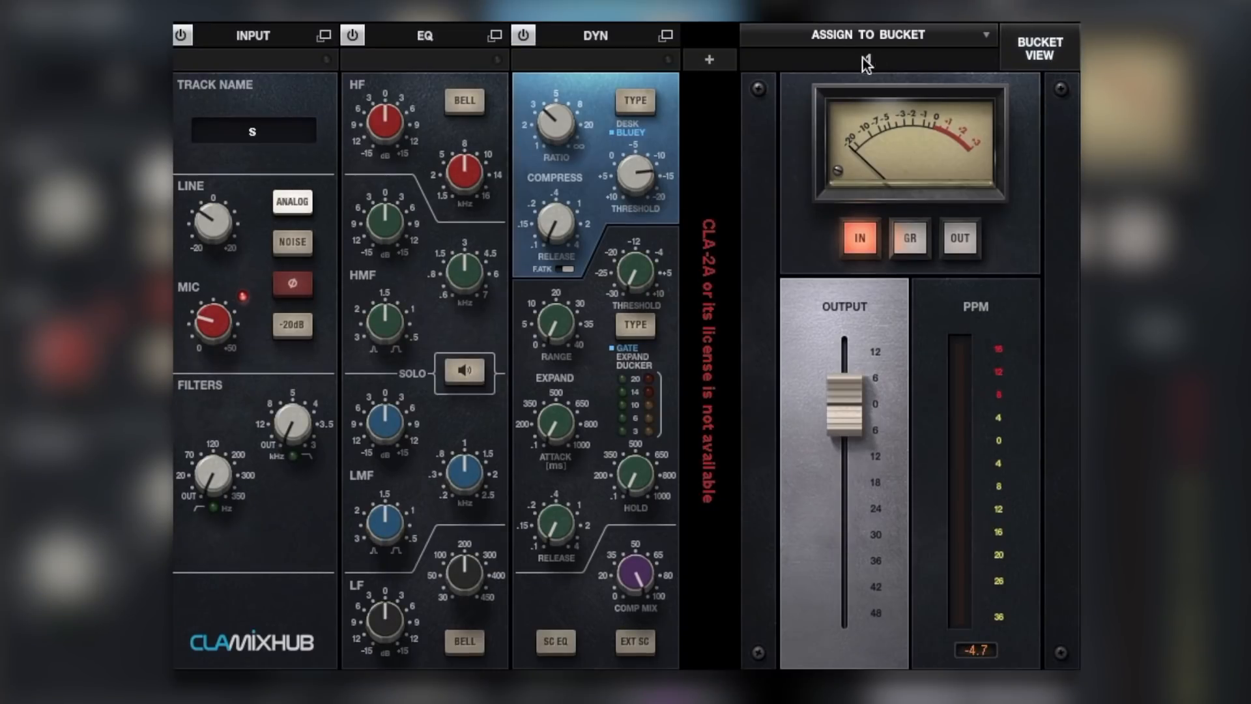
{"action": "left_click", "coordinate": [1040, 49]}
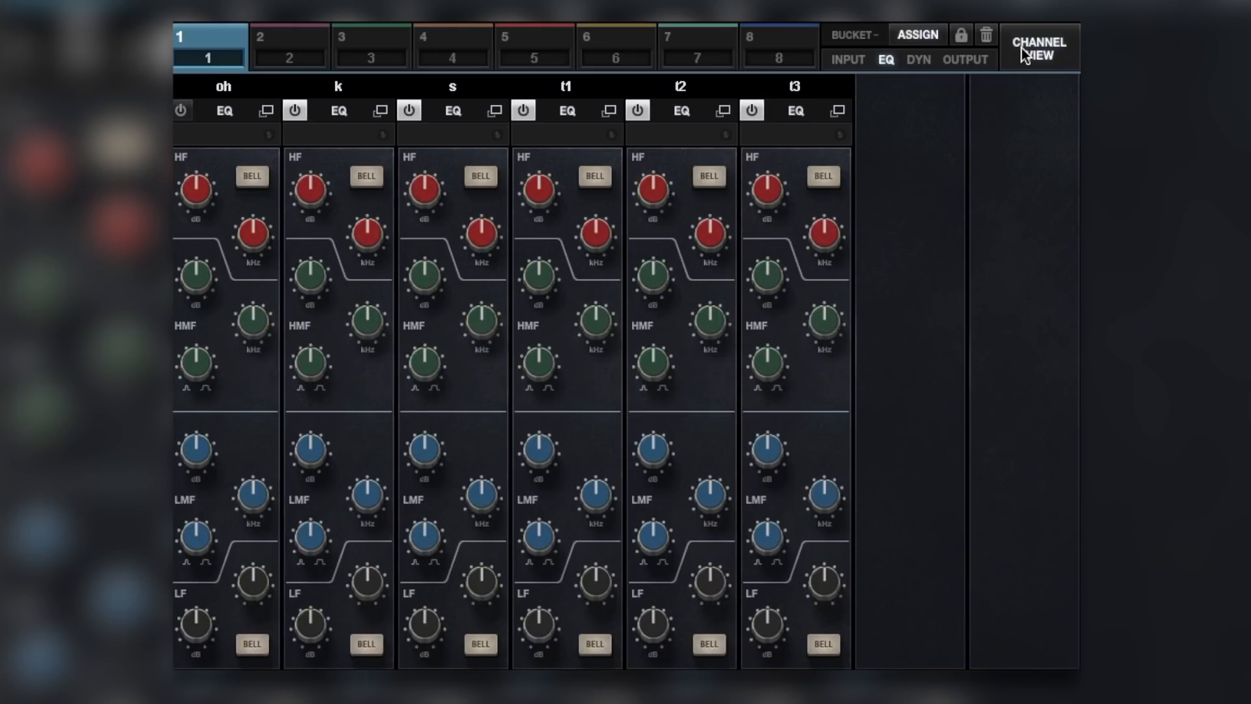
{"action": "mouse_move", "coordinate": [459, 138]}
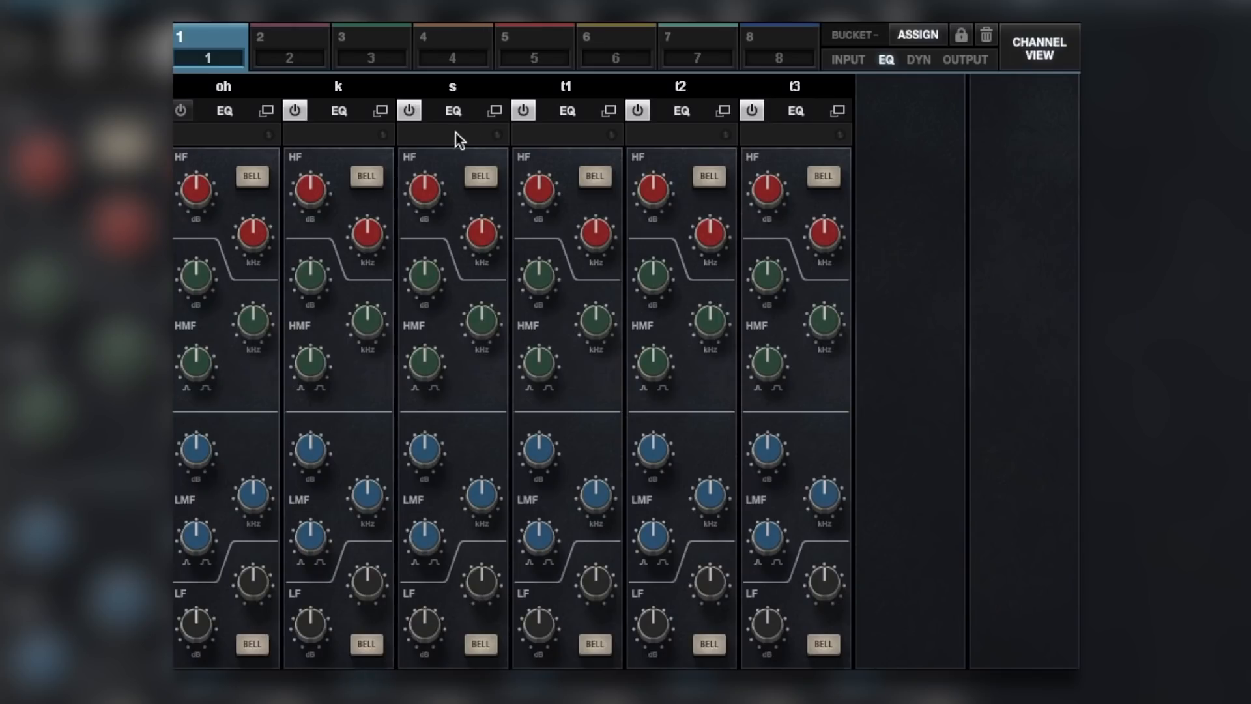
{"action": "mouse_move", "coordinate": [342, 154]}
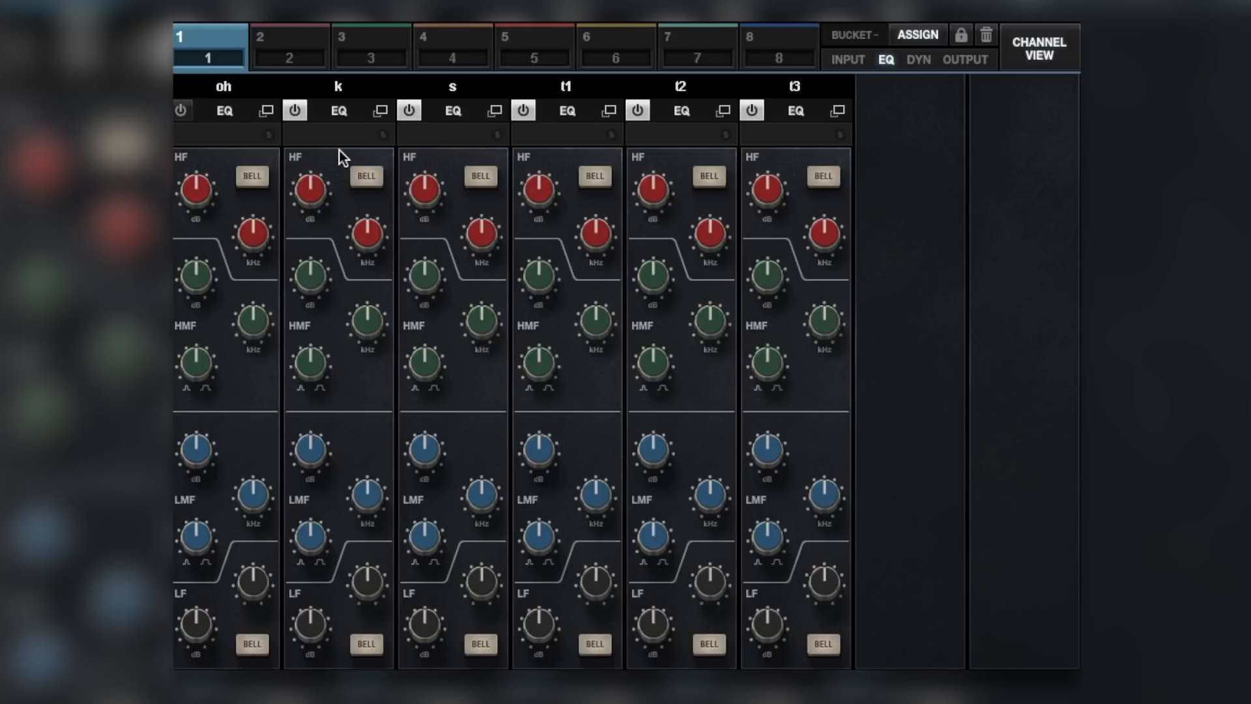
{"action": "mouse_move", "coordinate": [380, 227]}
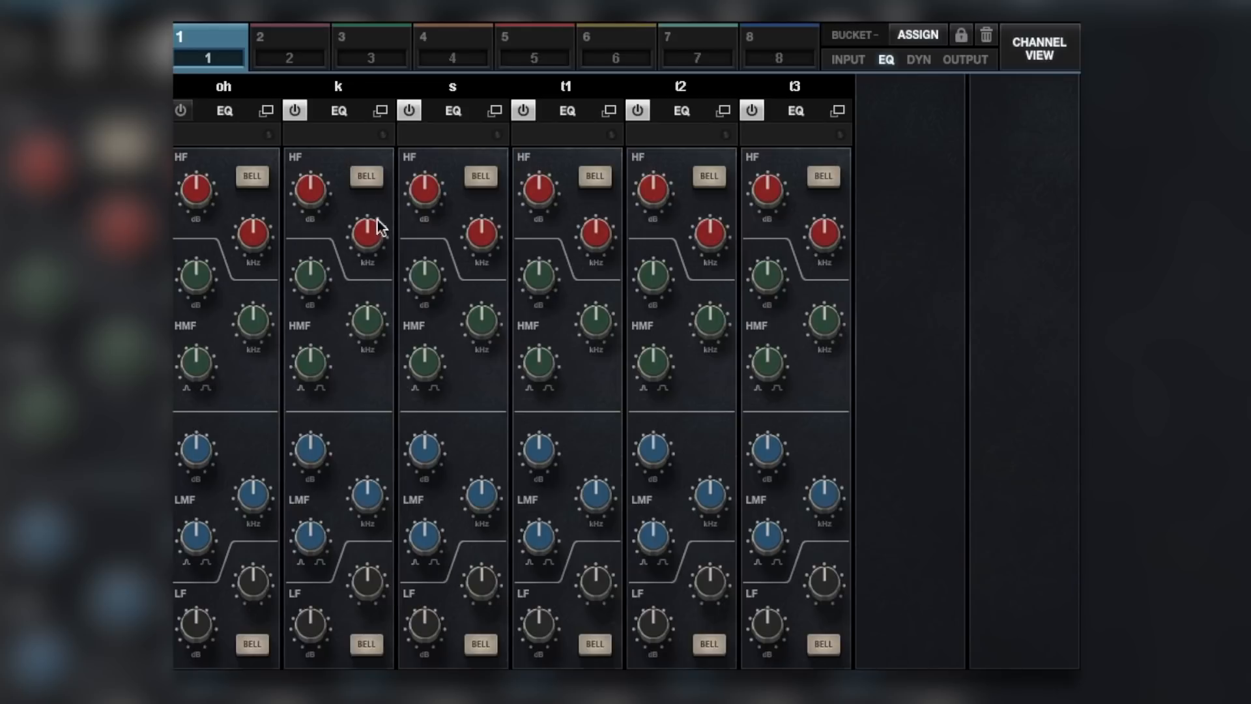
{"action": "mouse_move", "coordinate": [318, 392]}
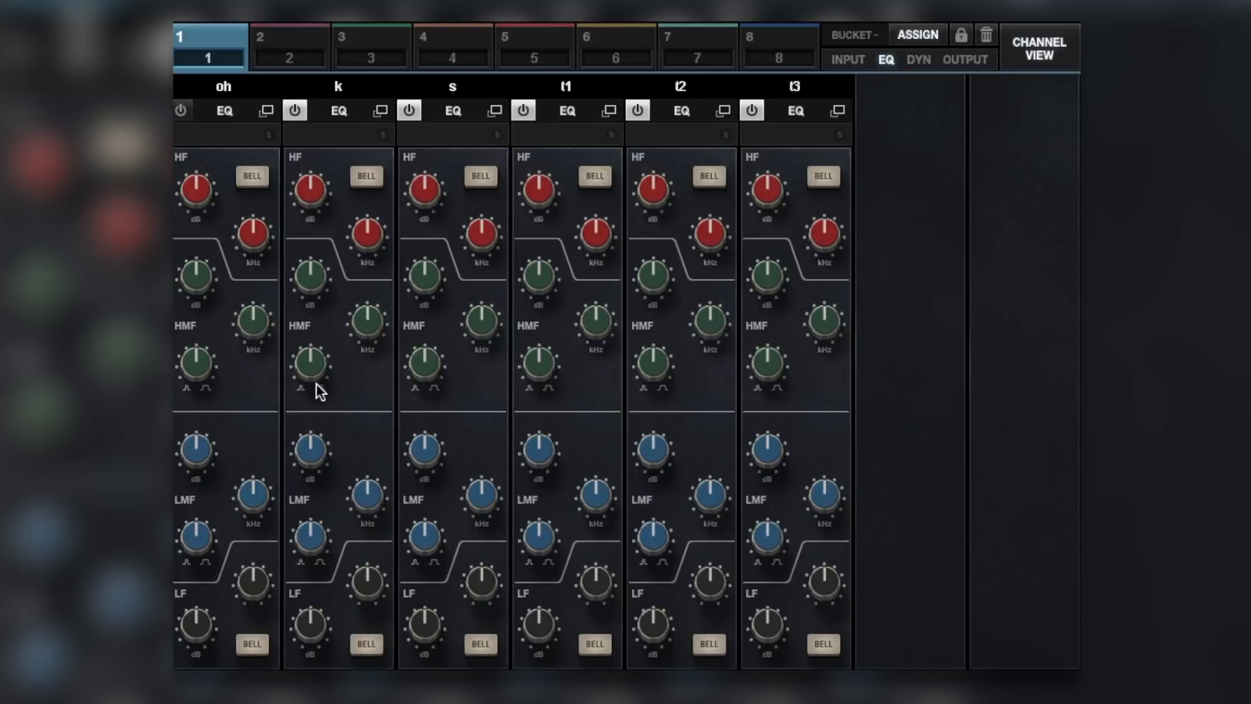
{"action": "mouse_move", "coordinate": [371, 553]}
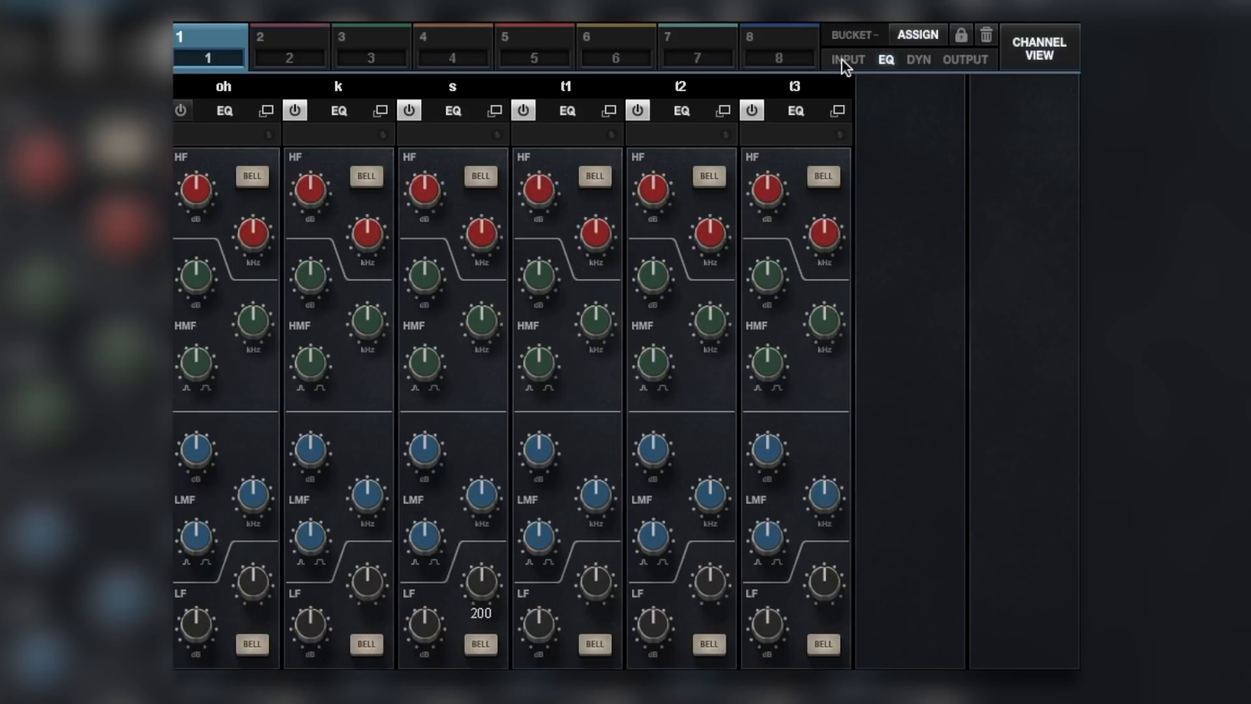
{"action": "left_click", "coordinate": [845, 60]}
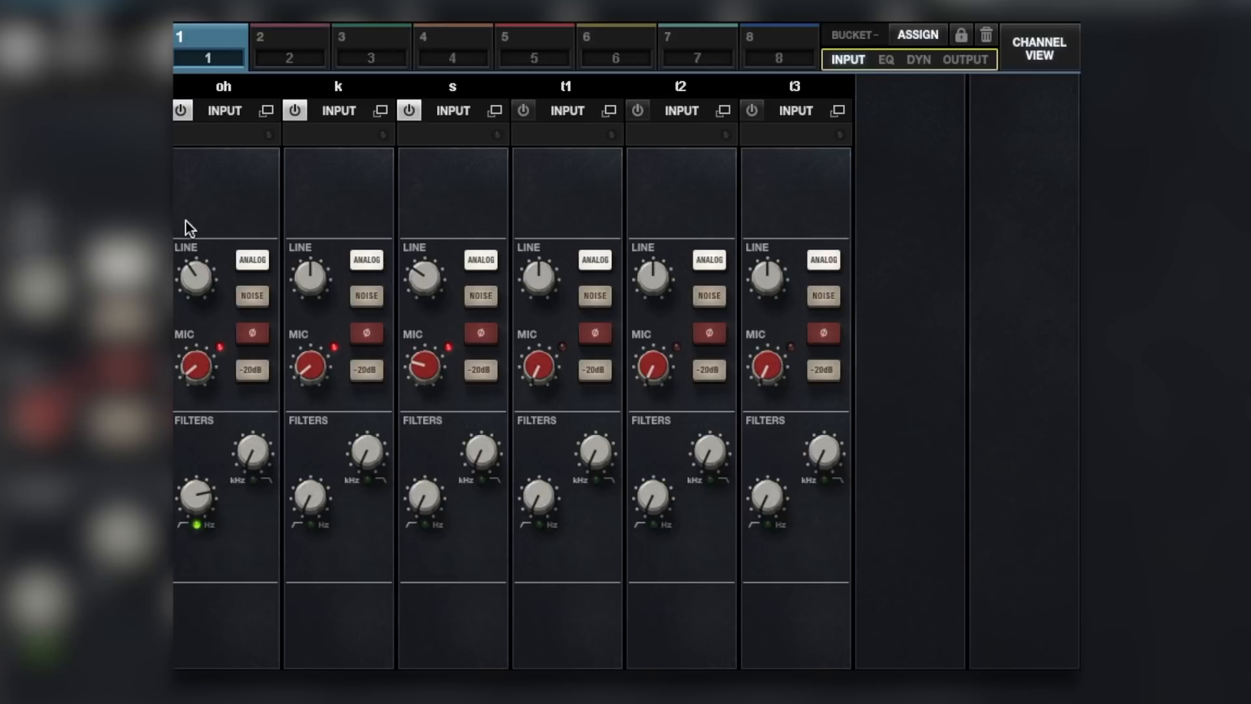
{"action": "left_click", "coordinate": [887, 60]}
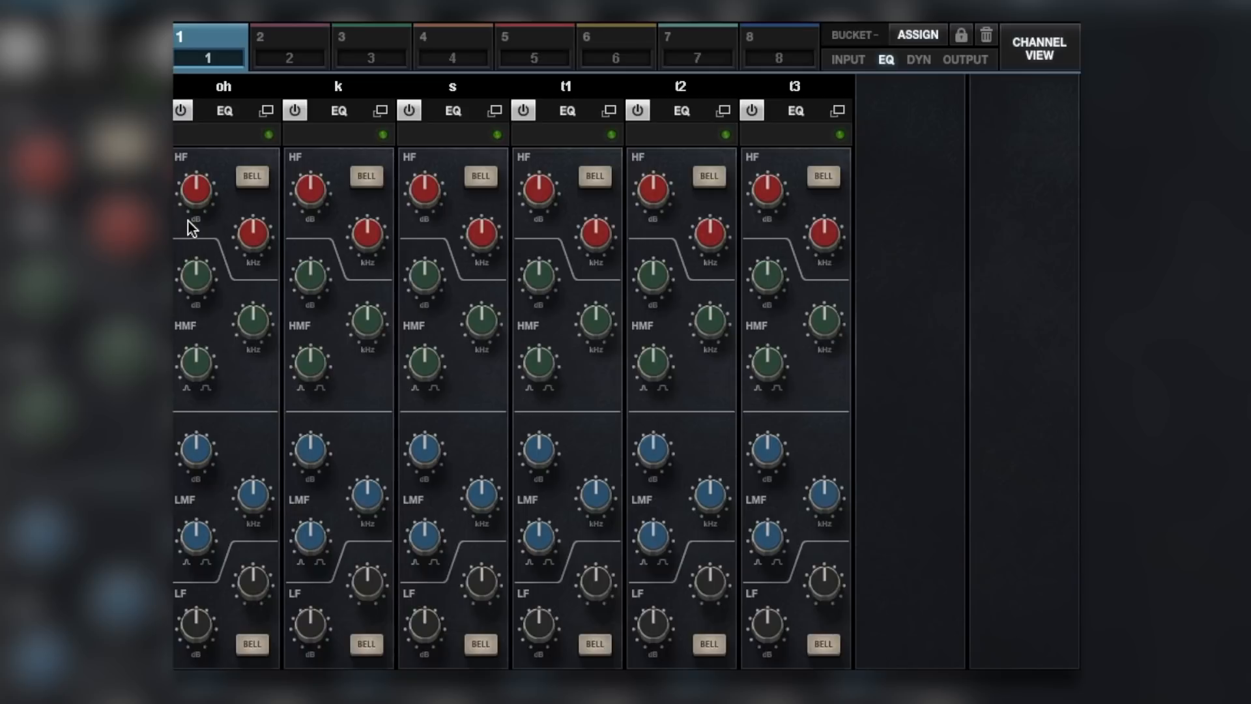
In the input sections, raise the oh channel's low-cut filter to about 96 Hz
{"action": "left_click", "coordinate": [847, 60]}
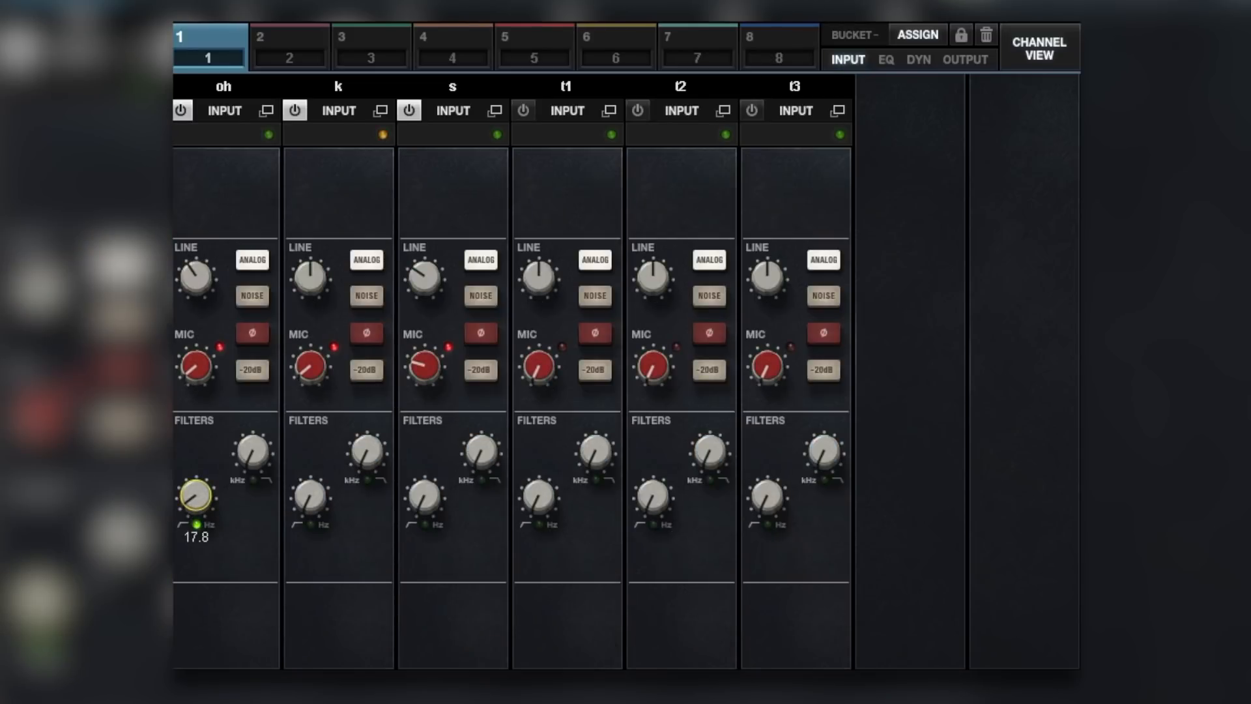
{"action": "left_click_drag", "start_coordinate": [194, 497], "coordinate": [203, 486]}
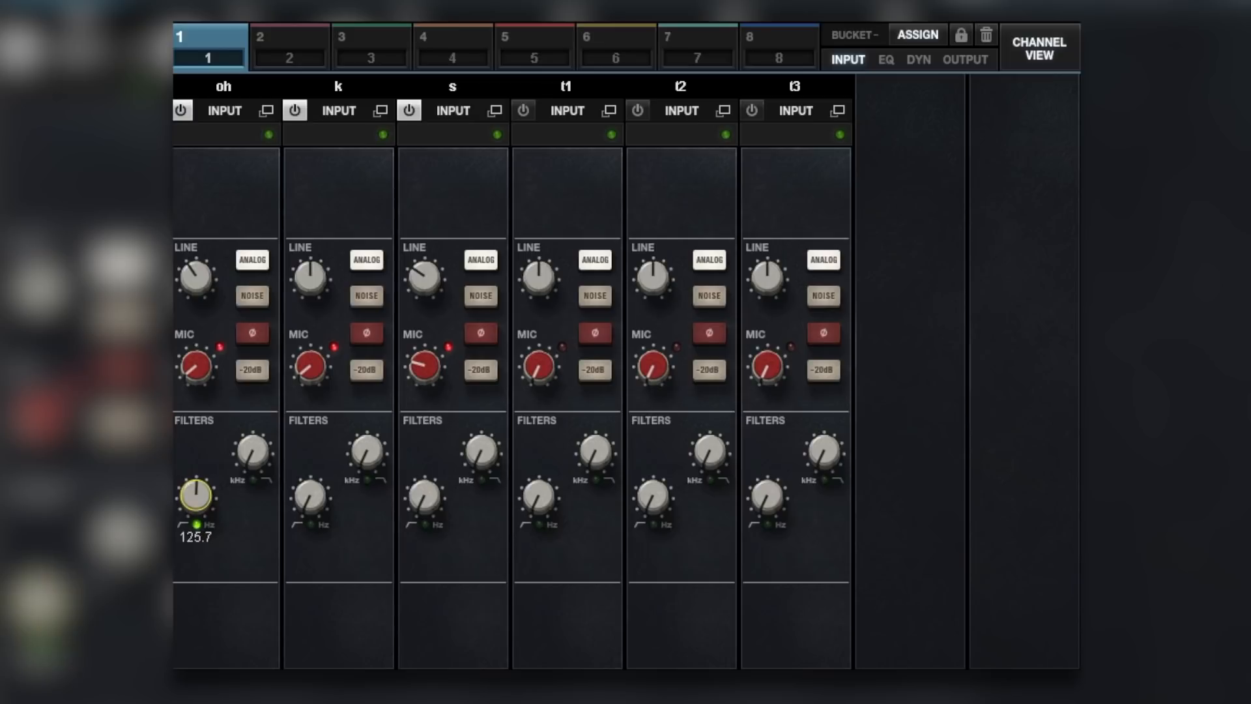
{"action": "left_click_drag", "start_coordinate": [194, 495], "coordinate": [194, 462]}
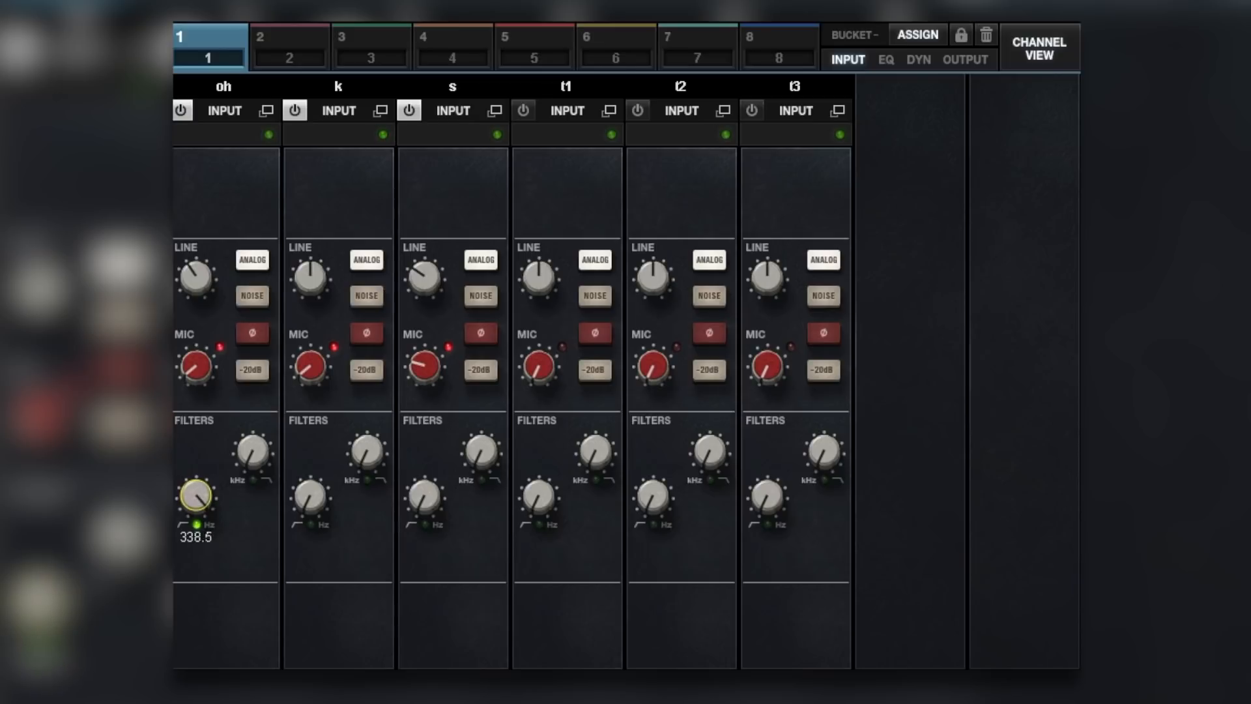
{"action": "left_click_drag", "start_coordinate": [194, 496], "coordinate": [194, 503]}
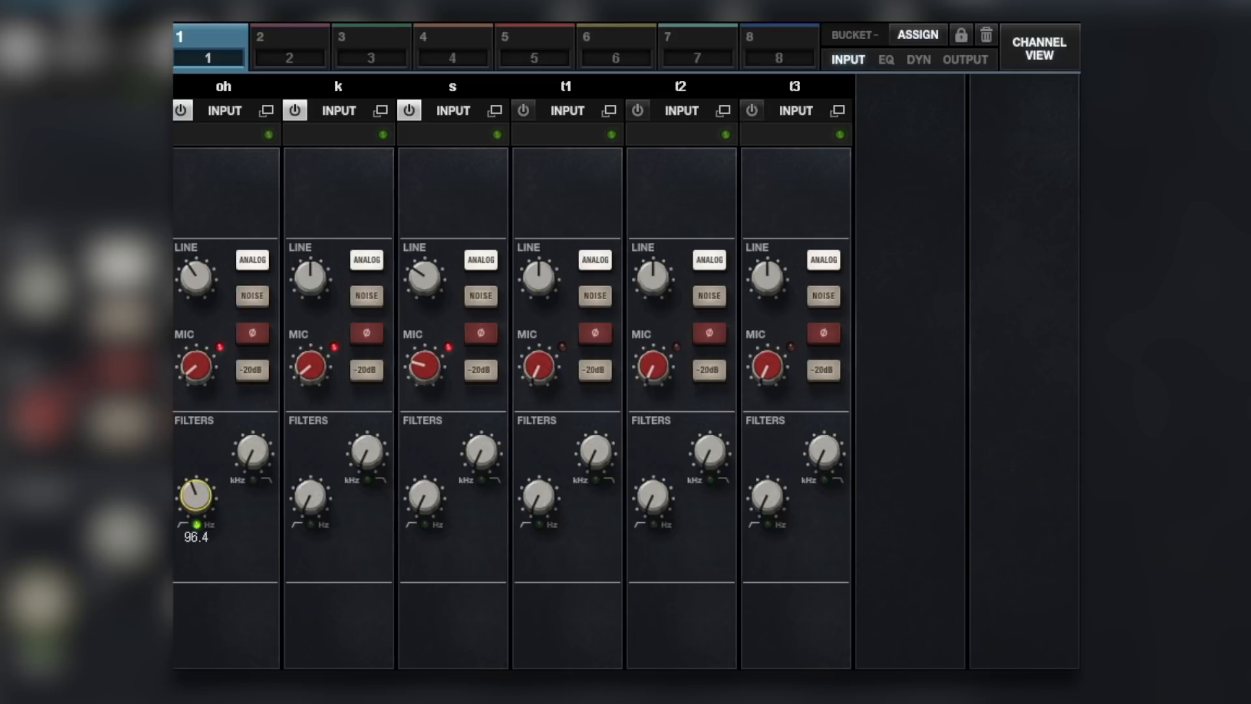
{"action": "left_click_drag", "start_coordinate": [195, 496], "coordinate": [195, 463]}
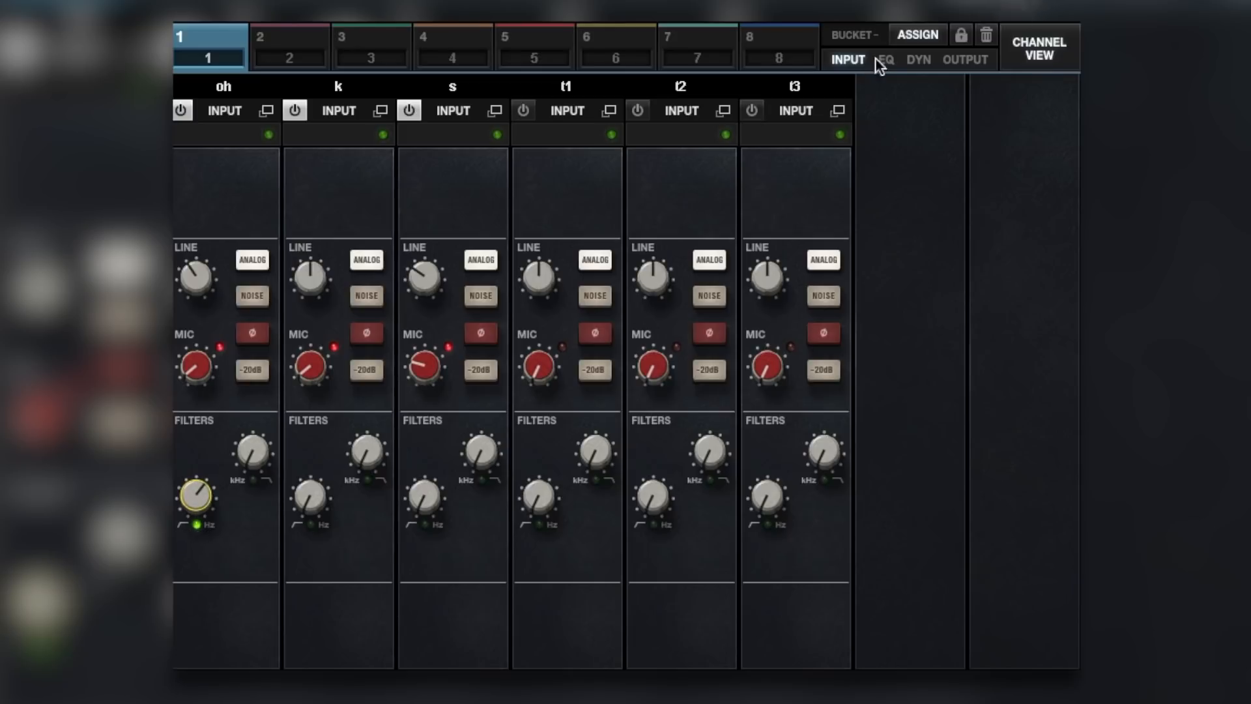
In the EQ sections, boost the oh highs about 2.9 dB at 10.8 kHz and begin adjusting the kick bands
{"action": "left_click", "coordinate": [886, 60]}
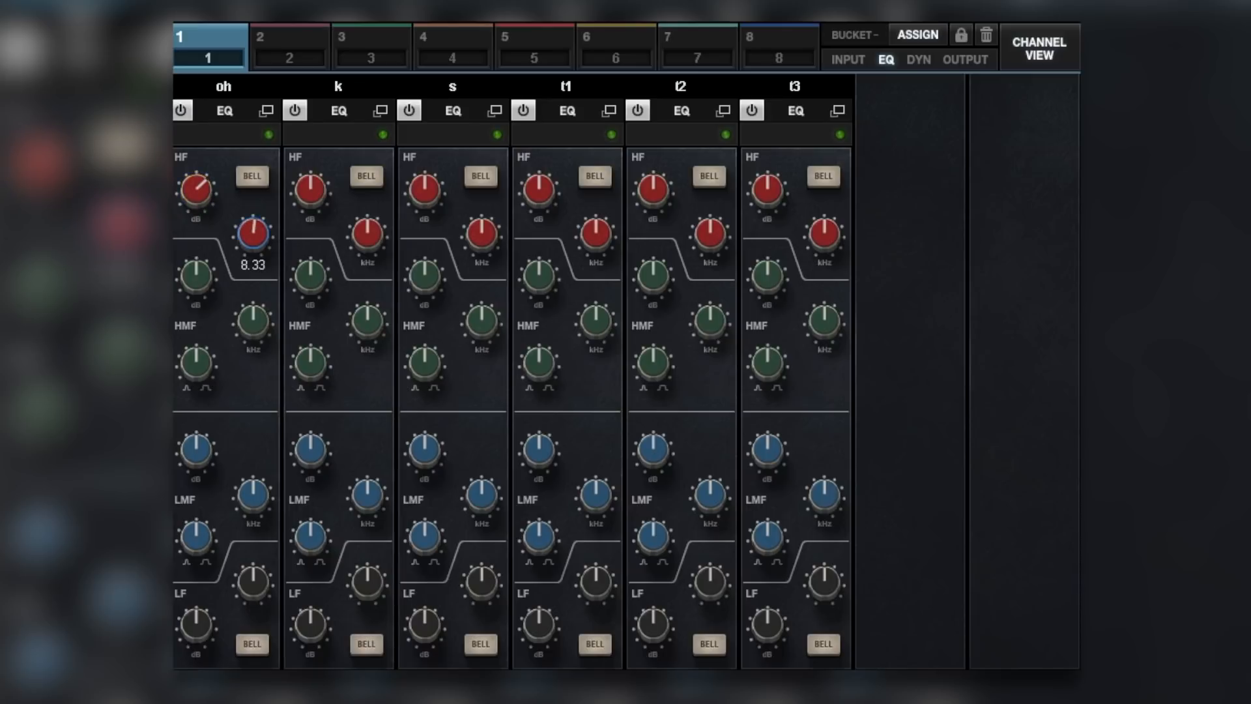
{"action": "left_click_drag", "start_coordinate": [252, 235], "coordinate": [251, 207]}
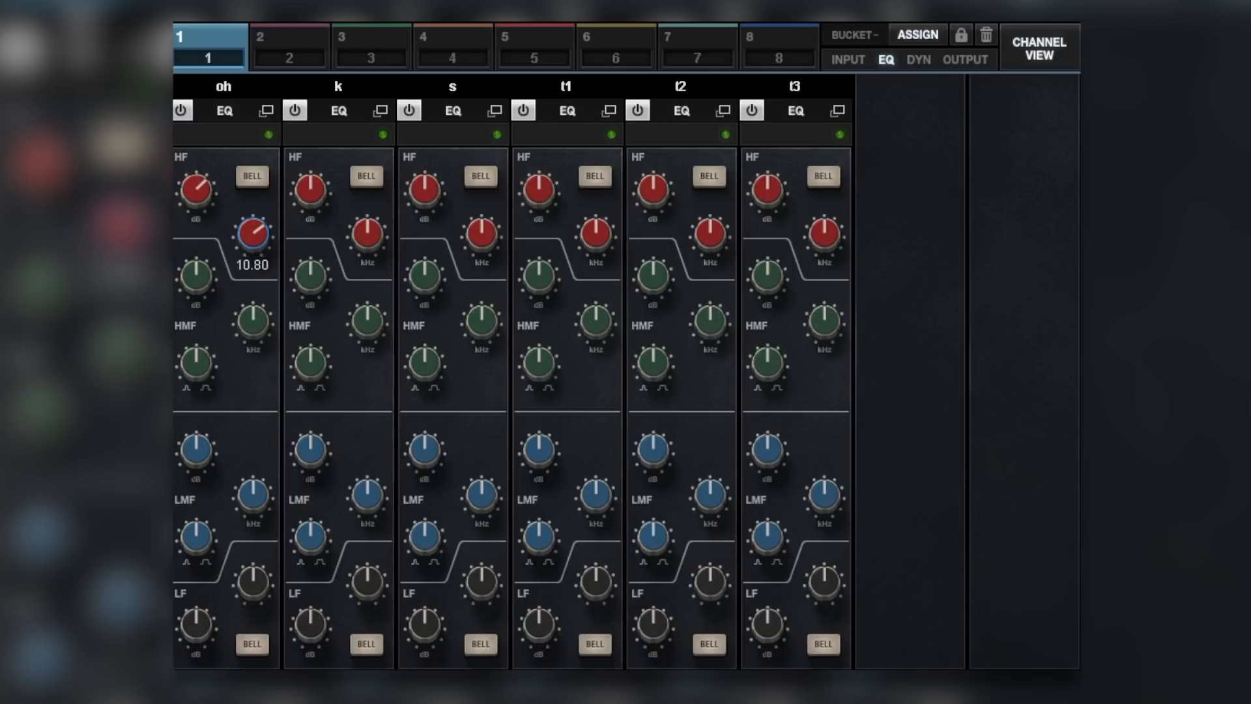
{"action": "left_click_drag", "start_coordinate": [196, 191], "coordinate": [195, 208]}
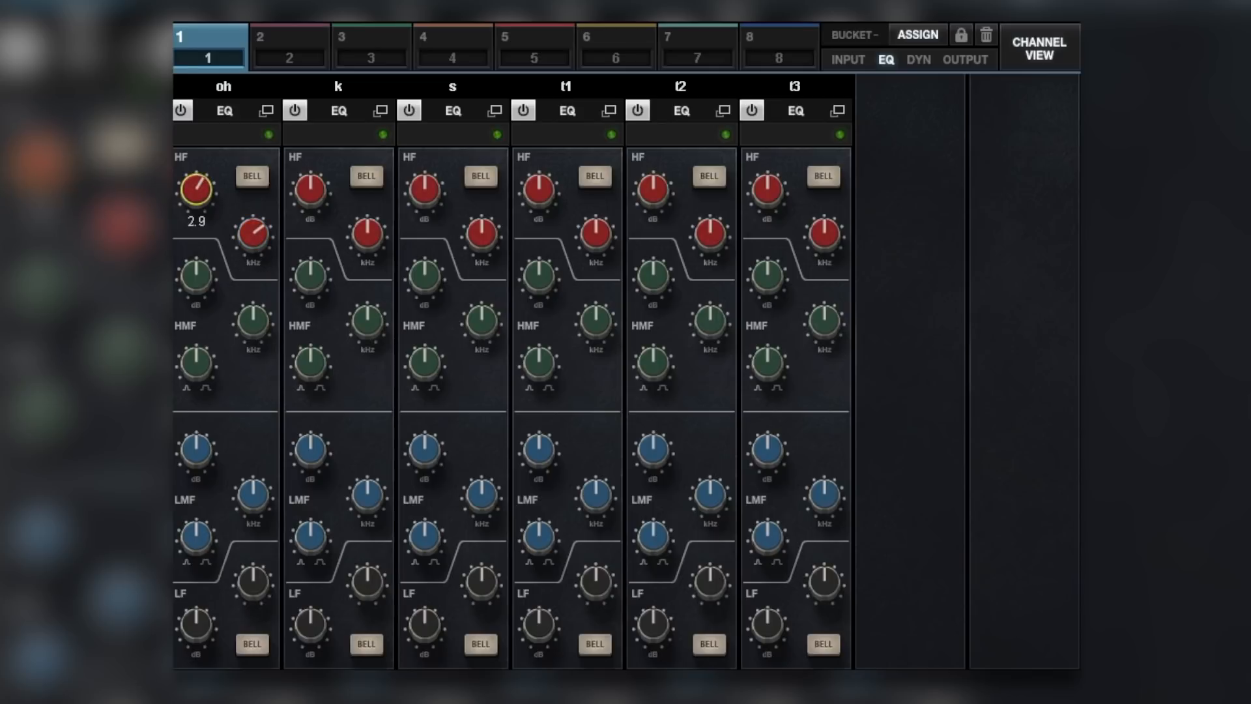
{"action": "left_click_drag", "start_coordinate": [195, 190], "coordinate": [194, 182]}
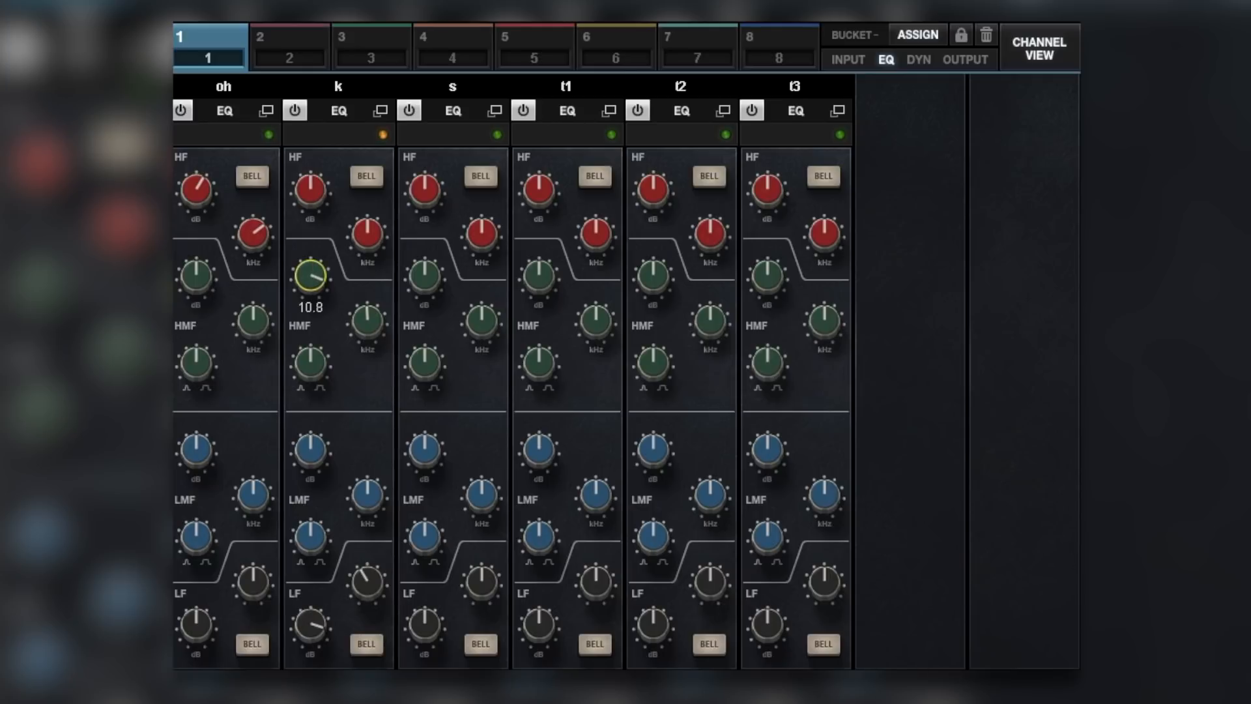
Set the kick mid band to about 10.4, its low boost to 7.6 dB, and the snare high boost to 2.9 dB
{"action": "left_click_drag", "start_coordinate": [310, 275], "coordinate": [311, 287]}
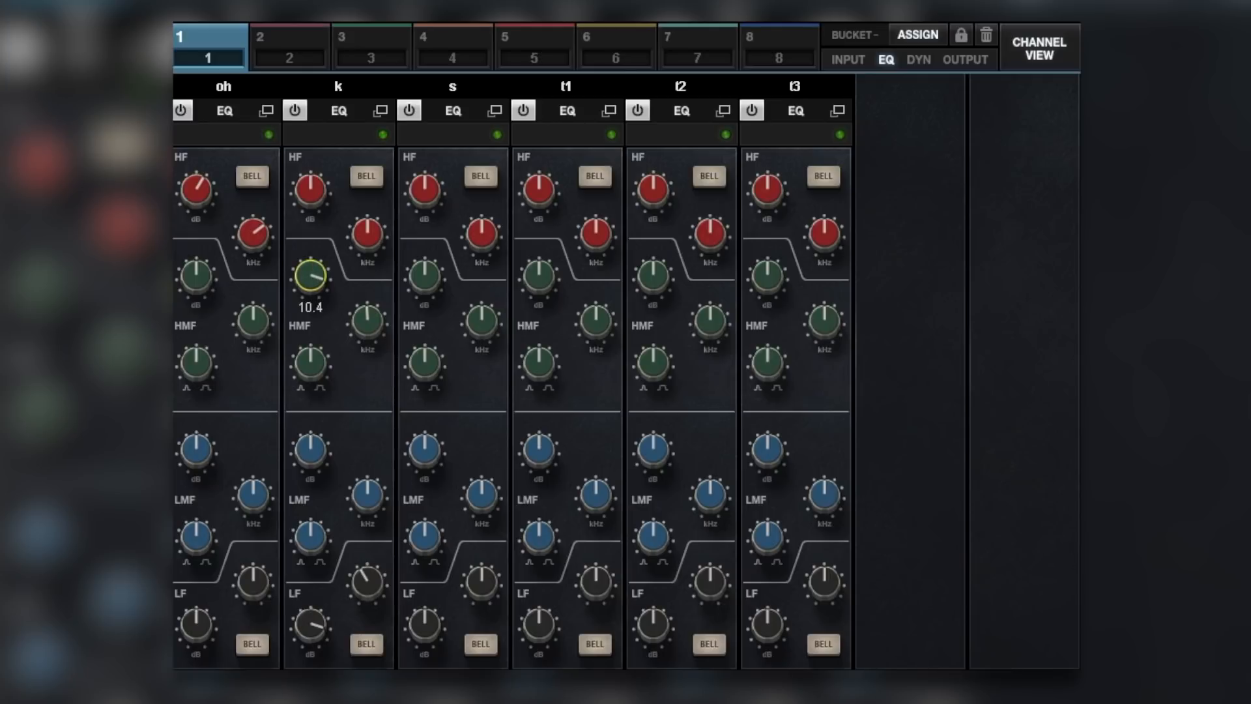
{"action": "mouse_move", "coordinate": [448, 206]}
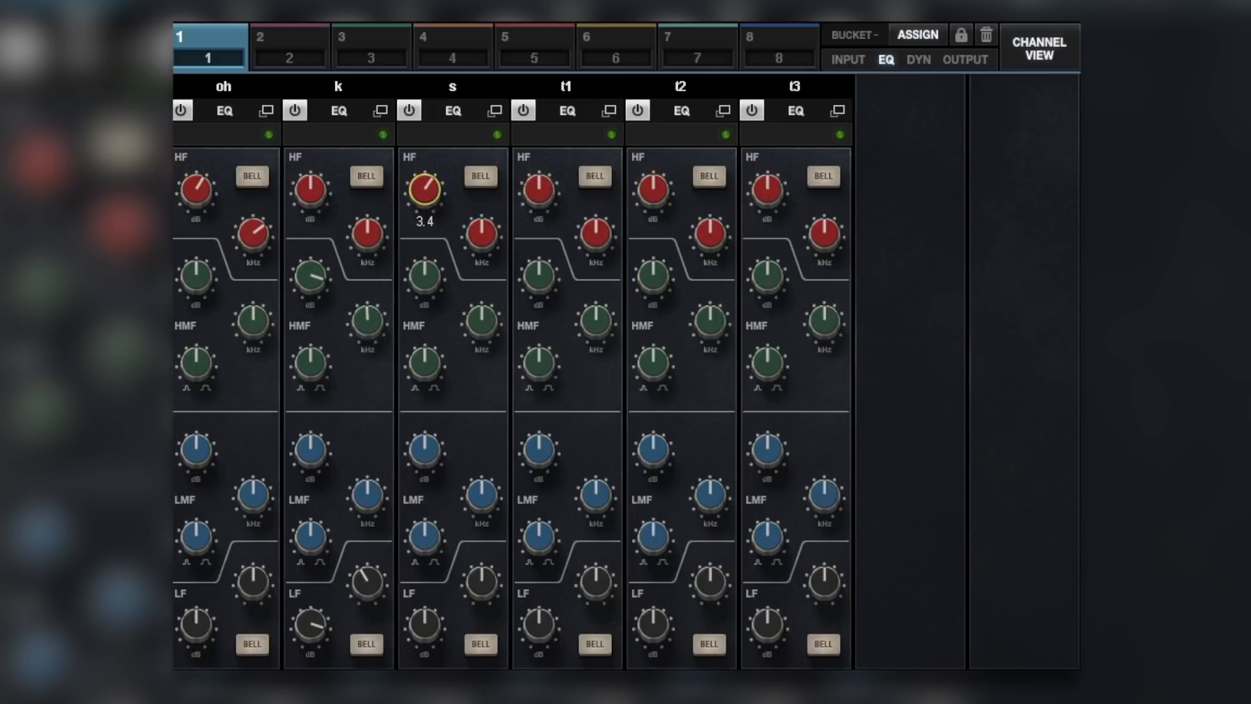
{"action": "left_click_drag", "start_coordinate": [422, 190], "coordinate": [422, 215]}
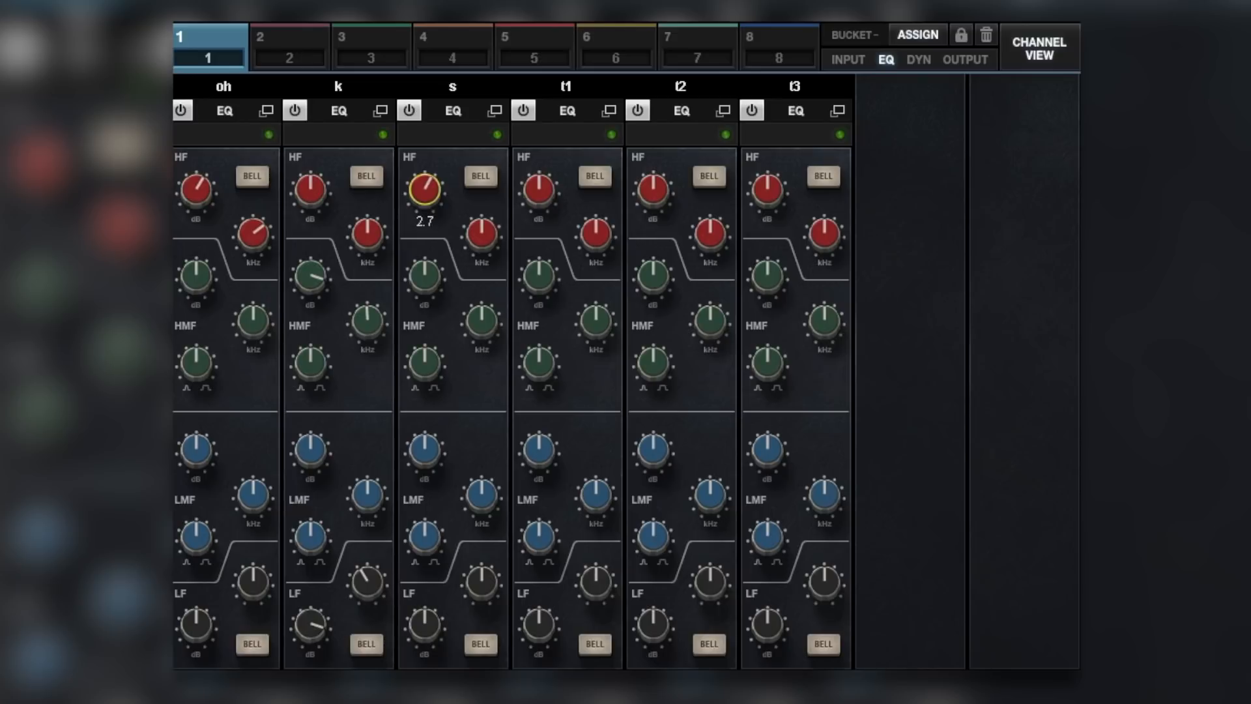
{"action": "left_click_drag", "start_coordinate": [424, 189], "coordinate": [424, 180]}
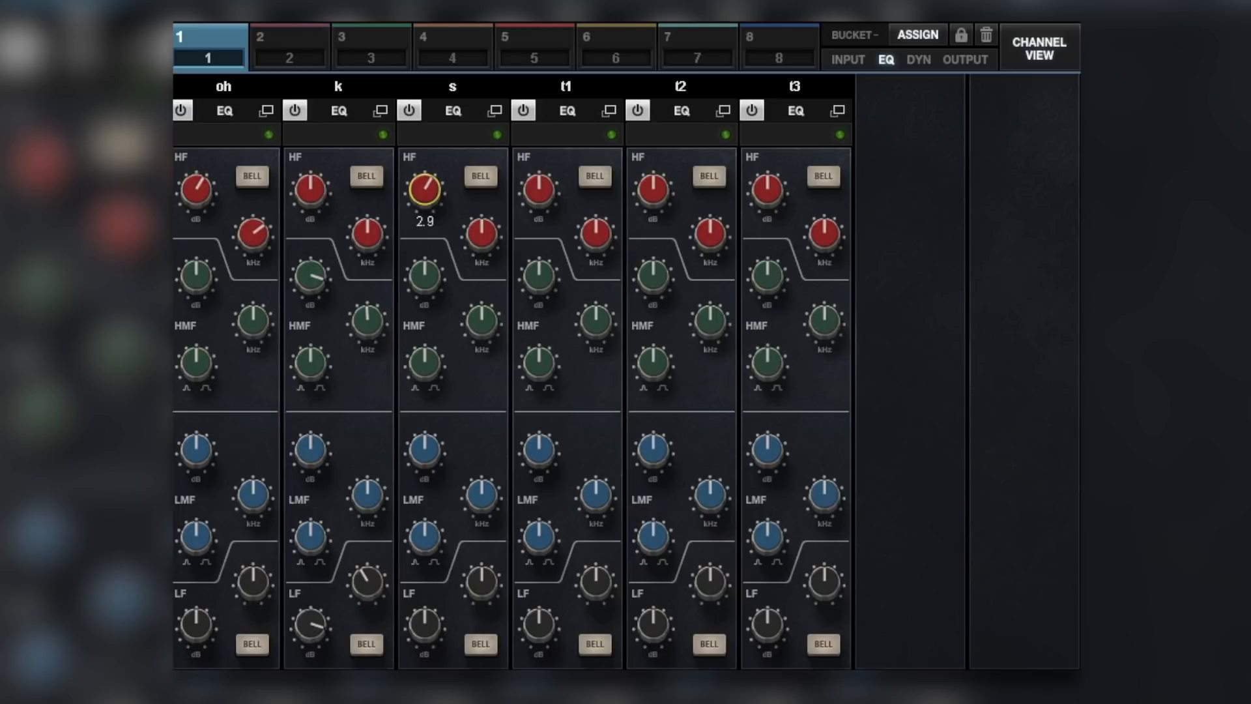
{"action": "left_click_drag", "start_coordinate": [423, 188], "coordinate": [423, 207]}
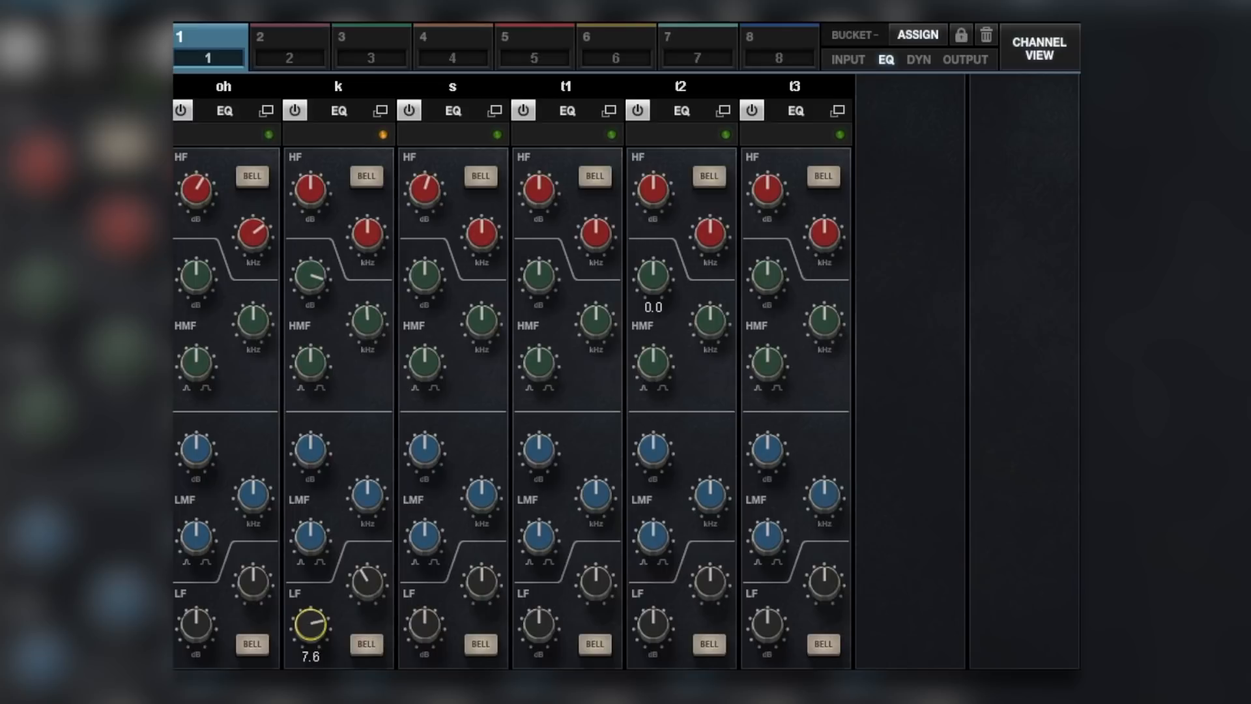
Ease the kick low boost to 7.2 dB, re-enable the oh EQ, and lower the snare high boost to 1.4 dB
{"action": "left_click_drag", "start_coordinate": [305, 623], "coordinate": [305, 639]}
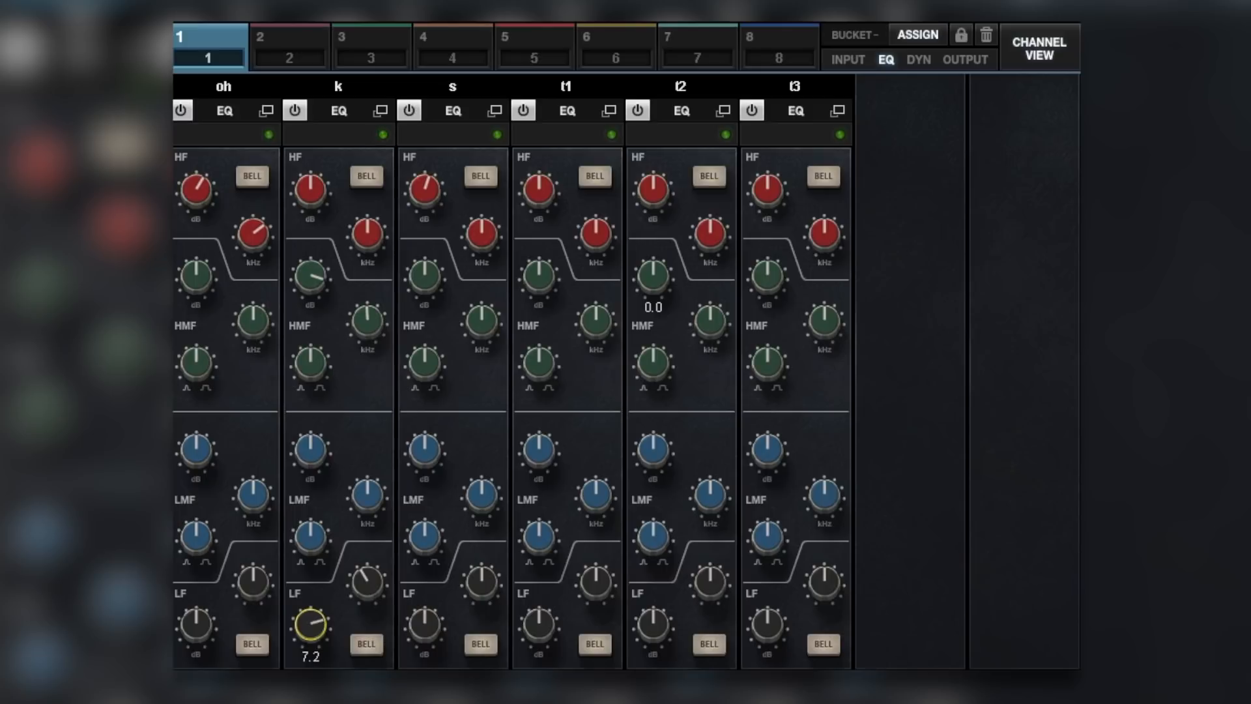
{"action": "left_click_drag", "start_coordinate": [309, 624], "coordinate": [309, 631]}
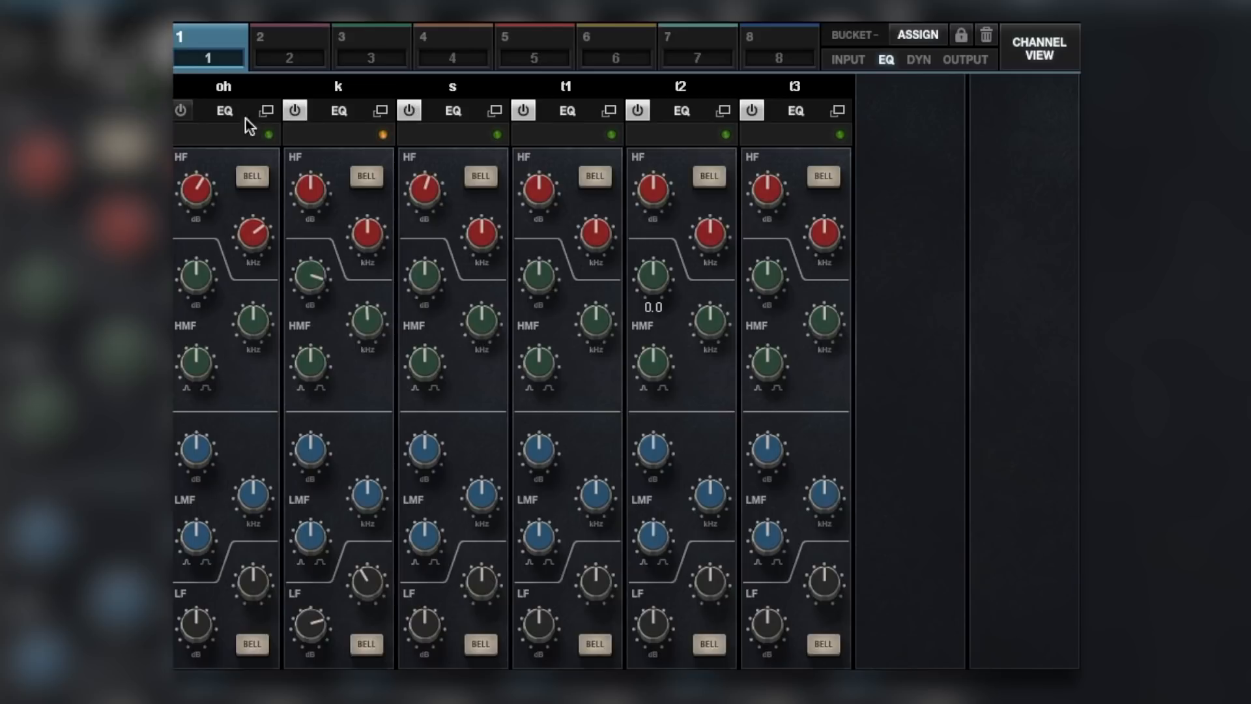
{"action": "left_click", "coordinate": [425, 188]}
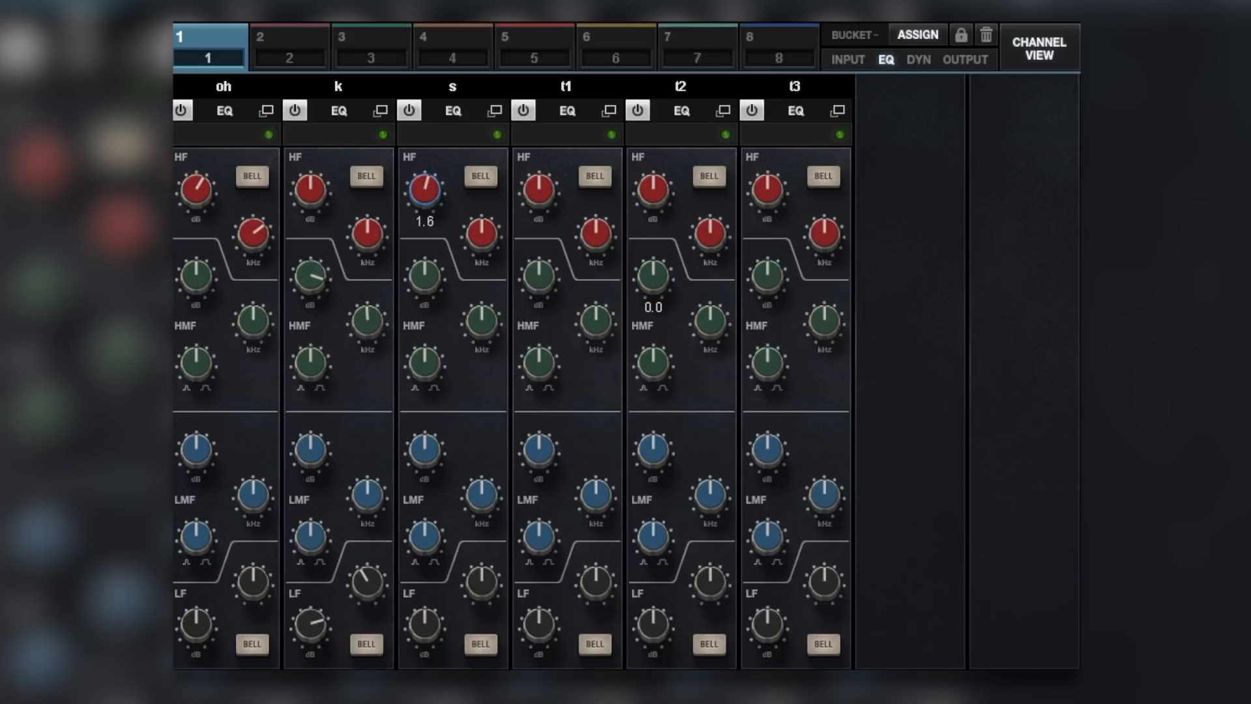
{"action": "left_click_drag", "start_coordinate": [423, 189], "coordinate": [424, 195]}
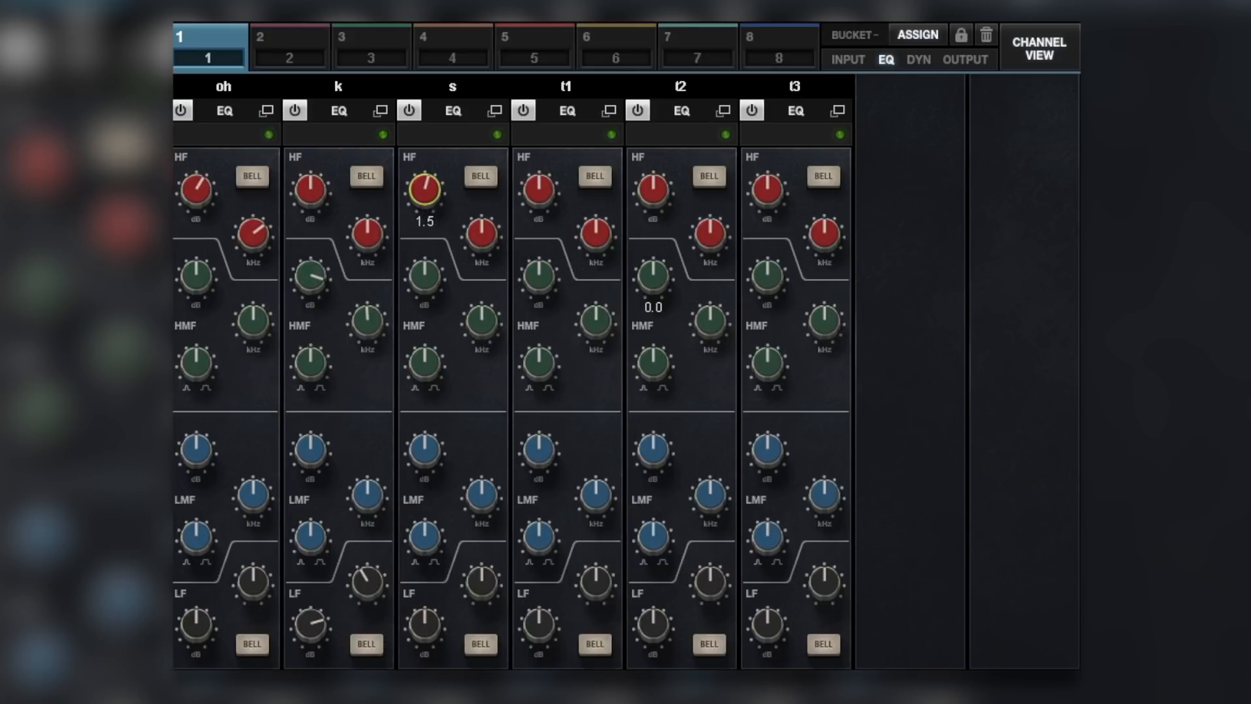
{"action": "left_click_drag", "start_coordinate": [424, 189], "coordinate": [423, 195]}
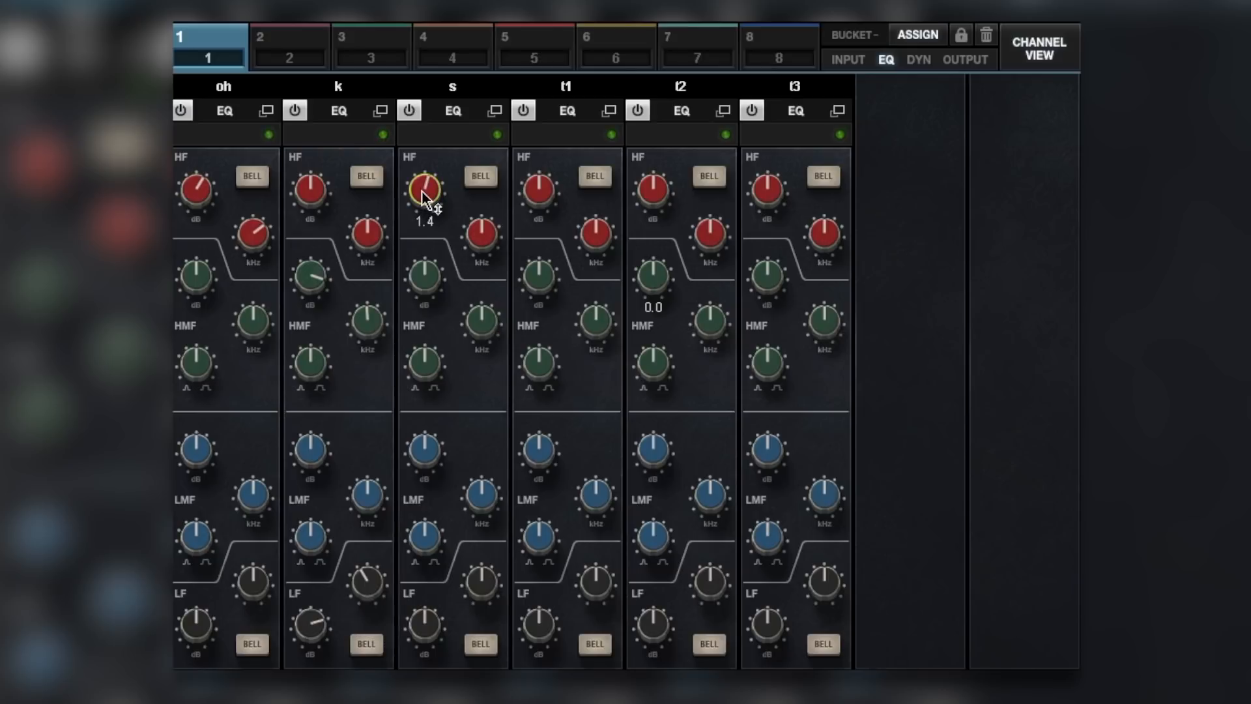